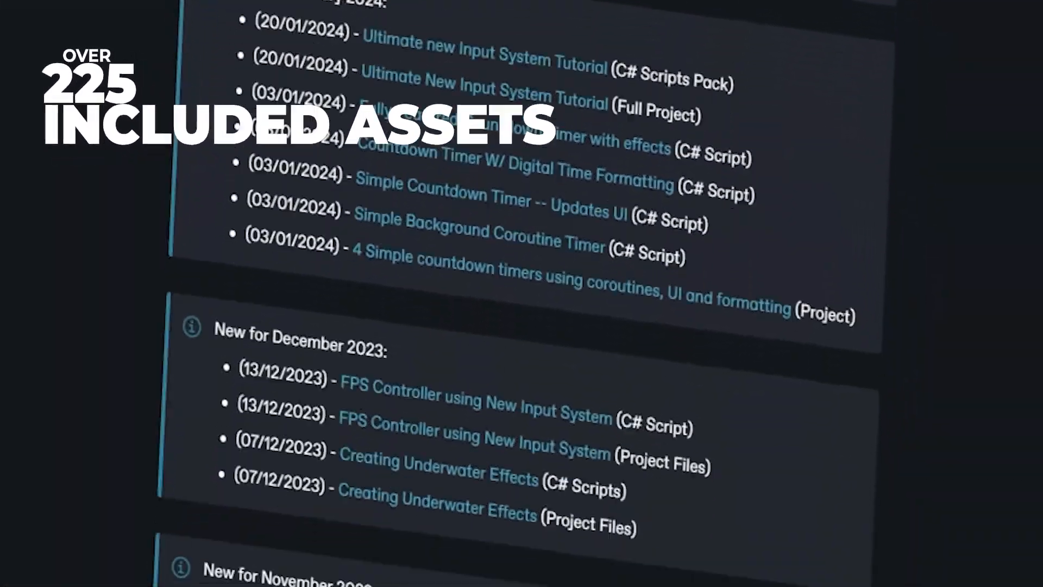
Step: Switch the nTools UV Inspector to UV2 to show Pillow_Big_LOD0's custom lightmap layout
scroll(down, 3)
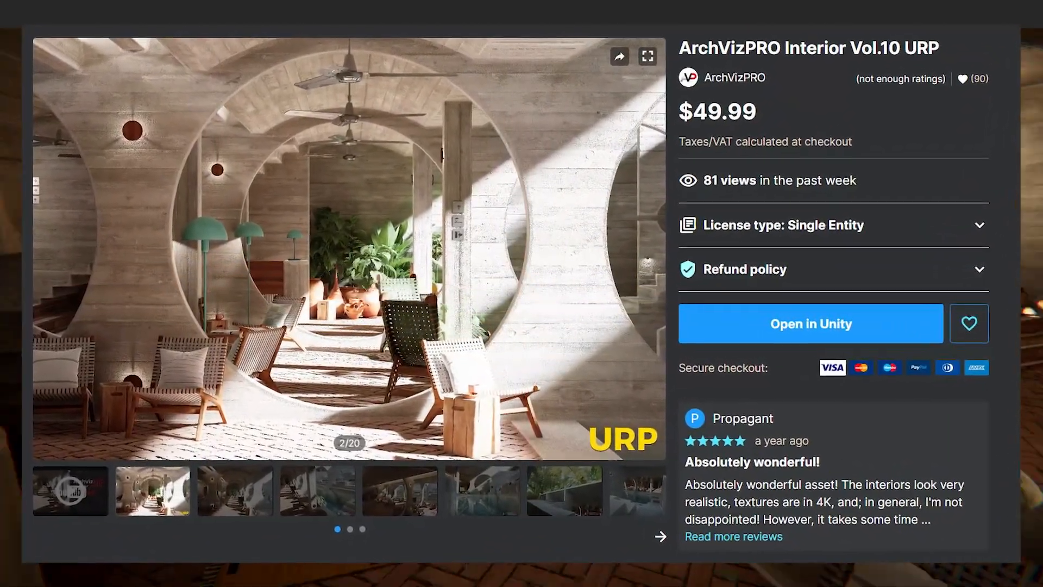
click(810, 323)
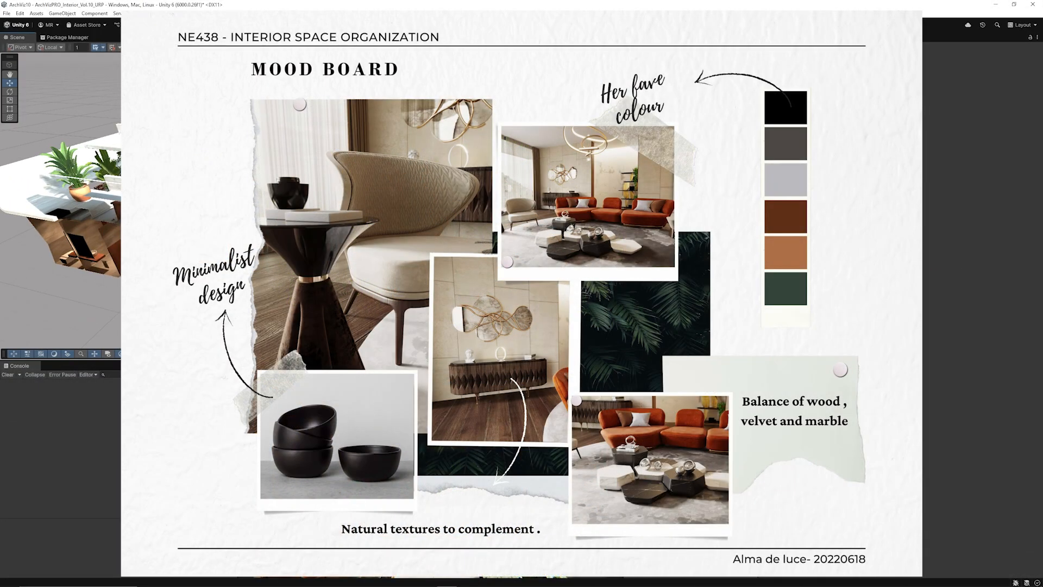
click(508, 24)
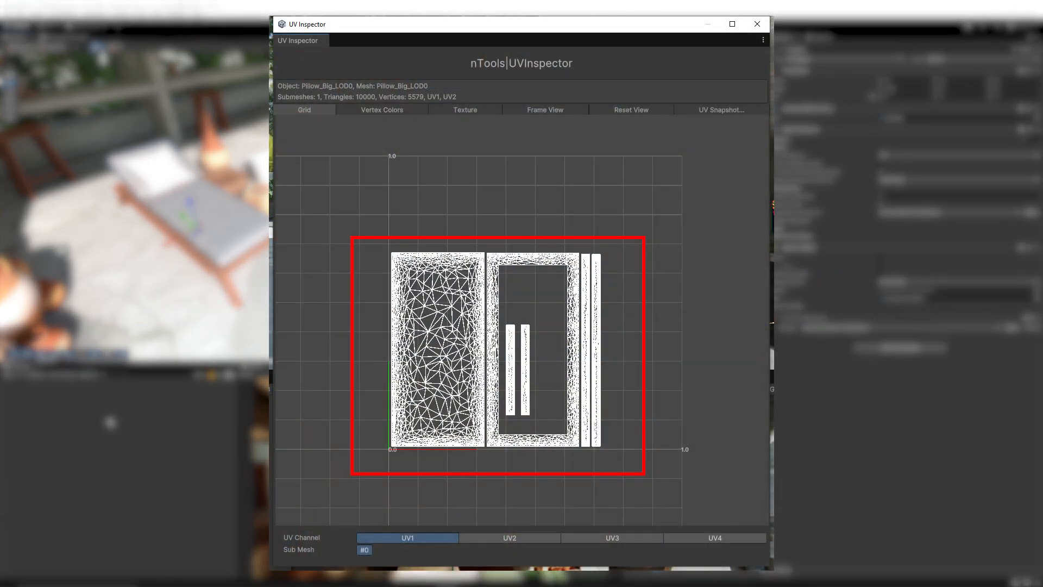
click(509, 537)
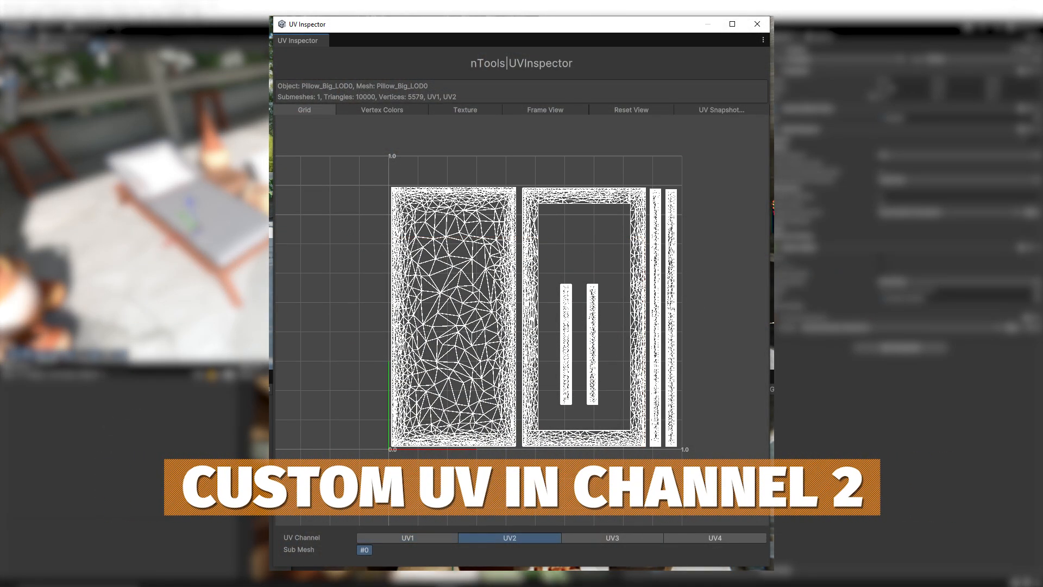
click(756, 24)
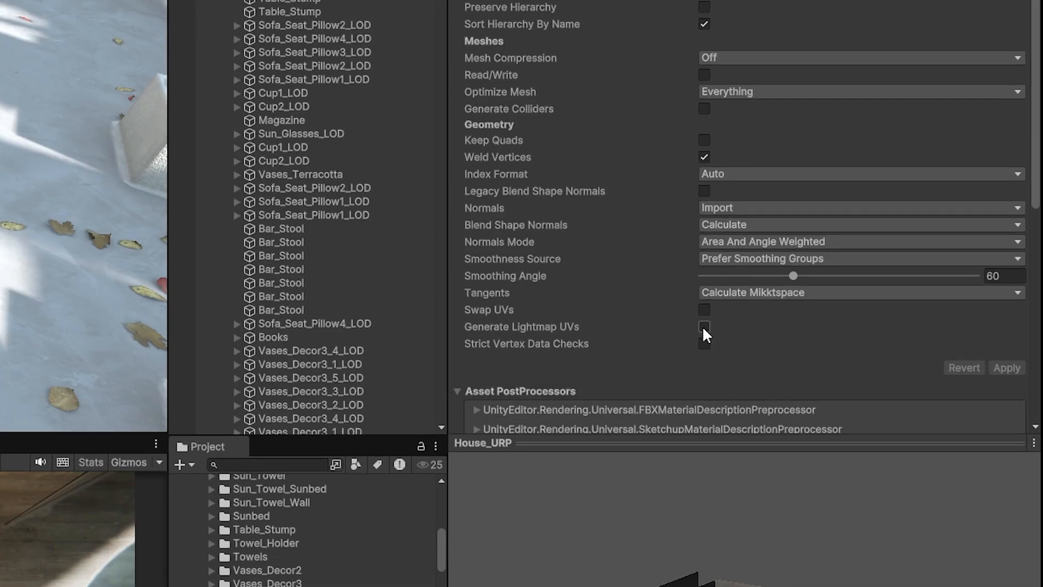
Step: Select House_URP to review its Model import settings with Generate Lightmap UVs off
click(704, 327)
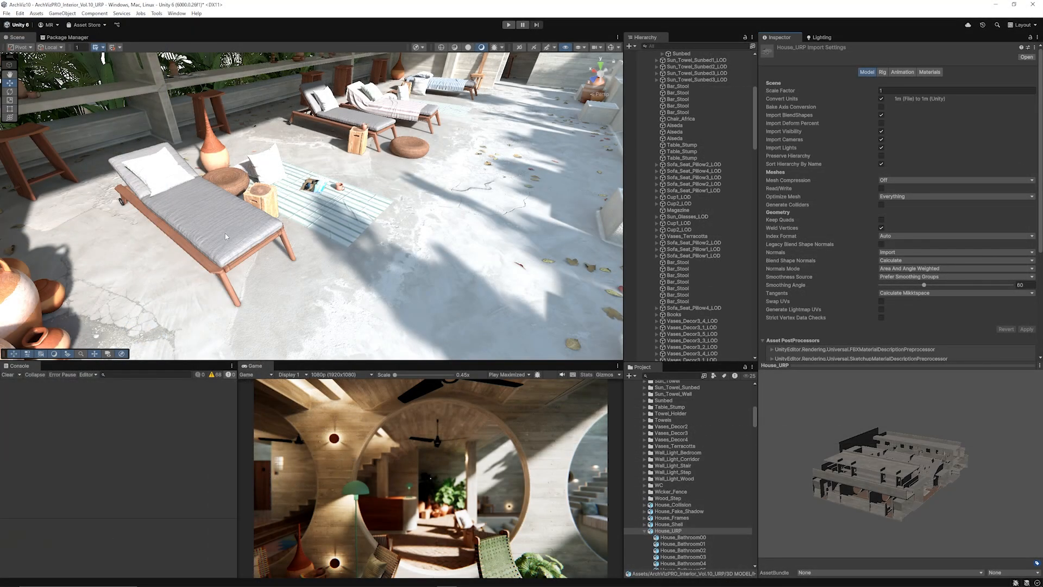
mouse_move(266, 238)
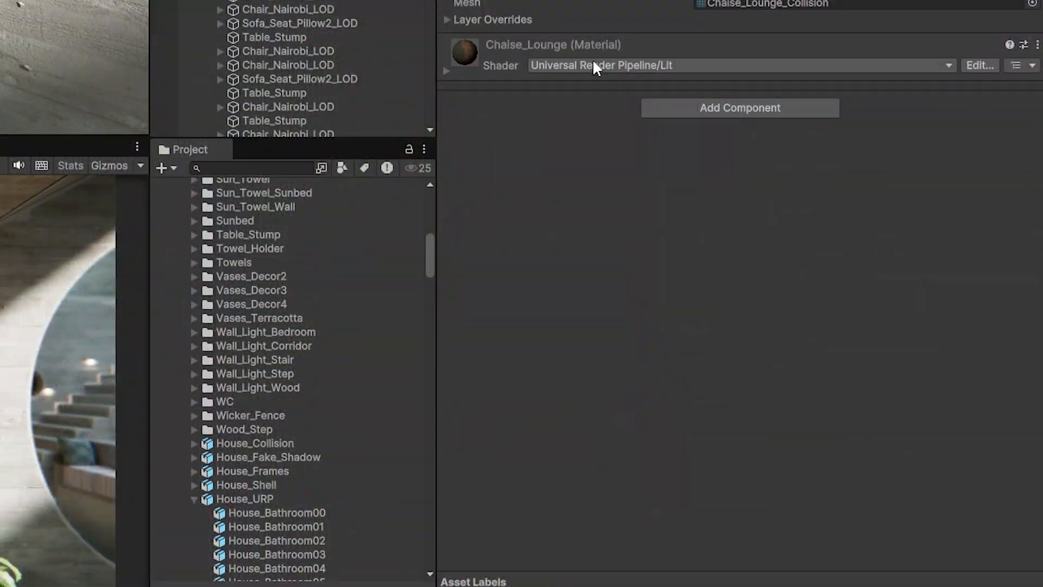
Step: Expand the Chaise_Lounge Lit material, ping its Base Map and preview Chaise_Lounge_Normal
click(447, 66)
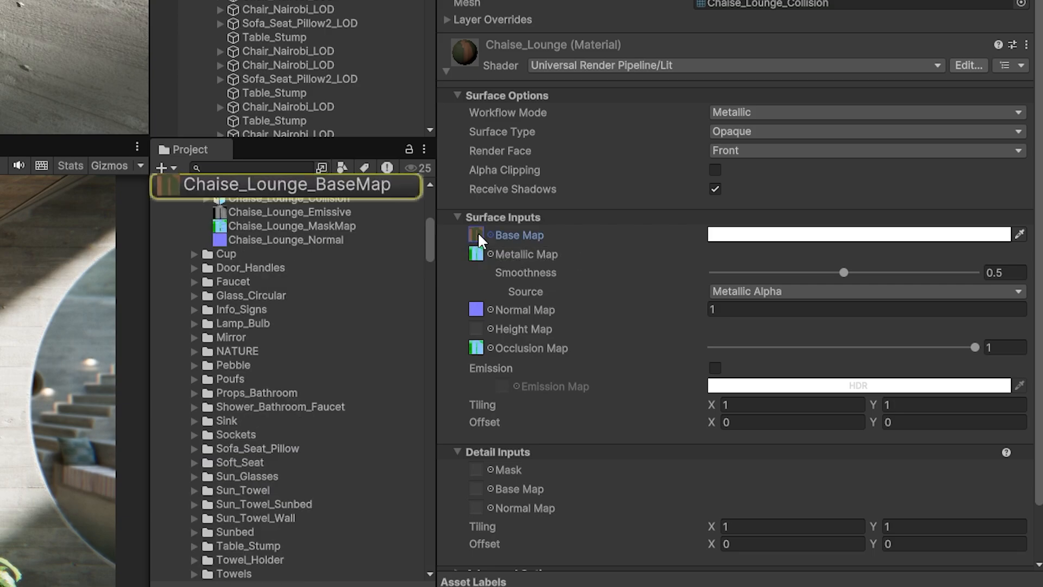
click(286, 240)
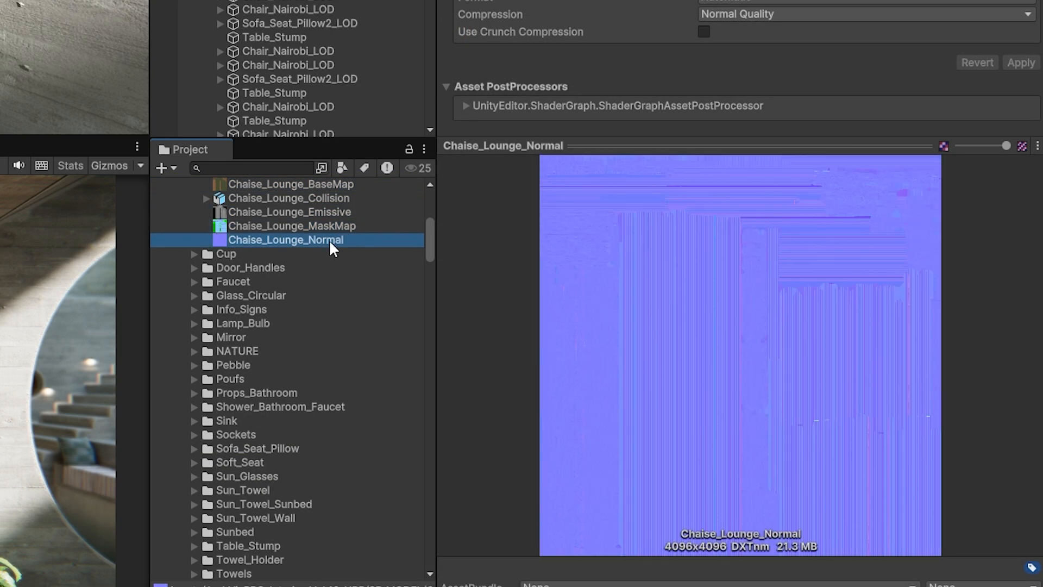
click(288, 197)
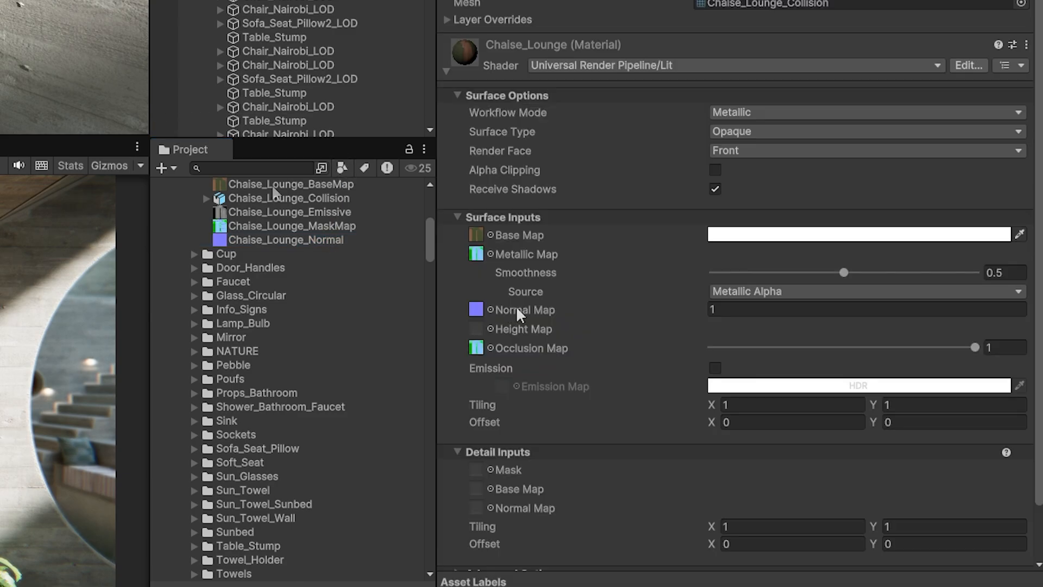
mouse_move(524, 309)
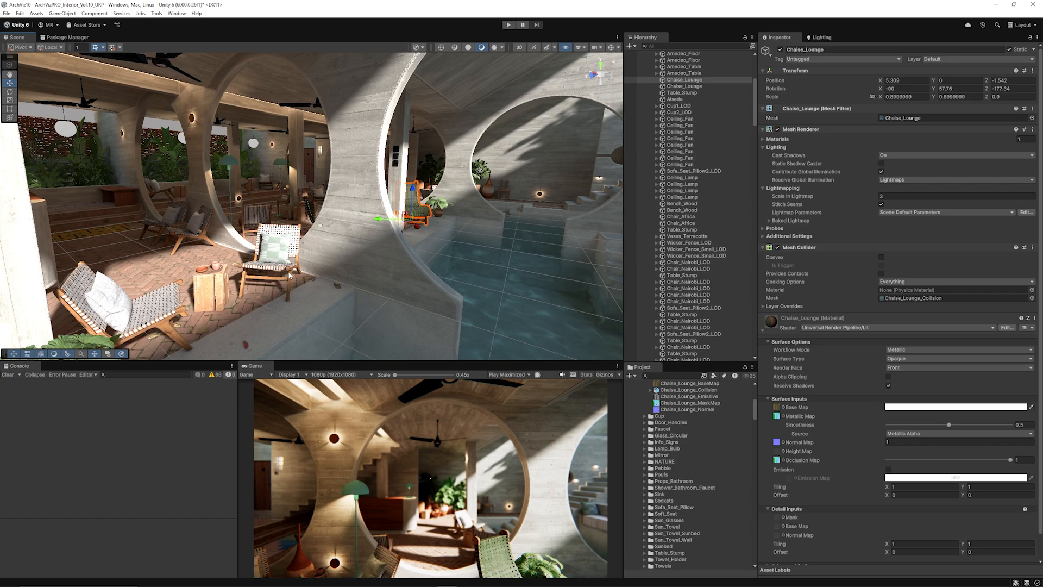
Step: Inspect Chair_Nairobi_LOD's LOD Group, then Nairobi_Chair_Fabric's renderer with lightmap scale 5
scroll(up, 3)
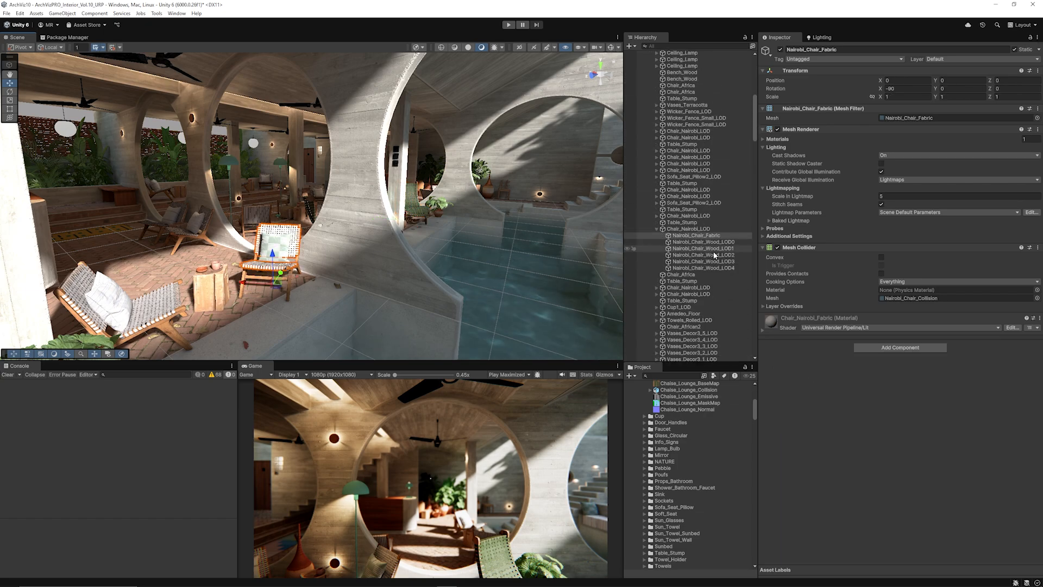
click(689, 228)
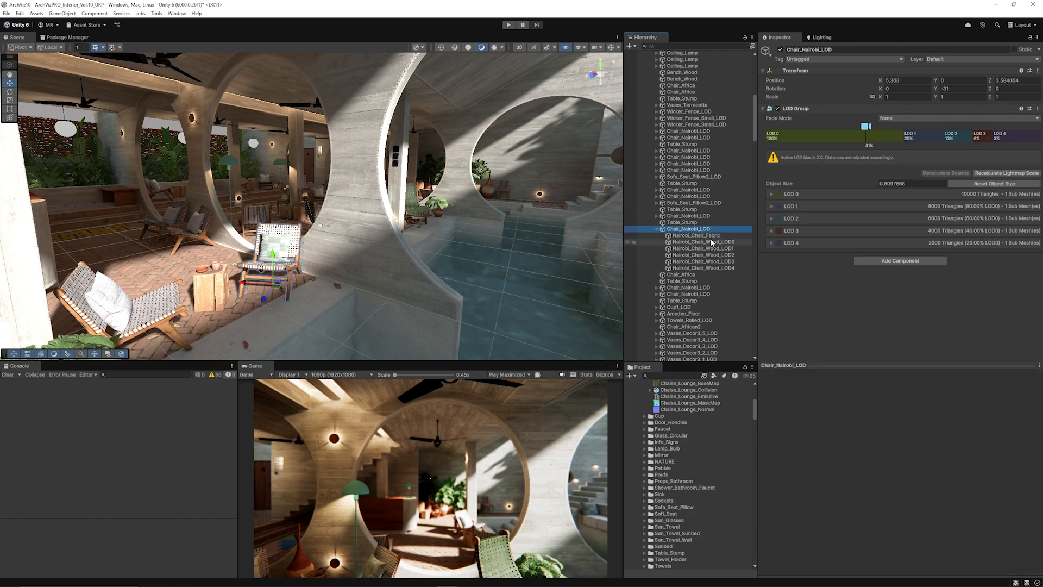
click(695, 234)
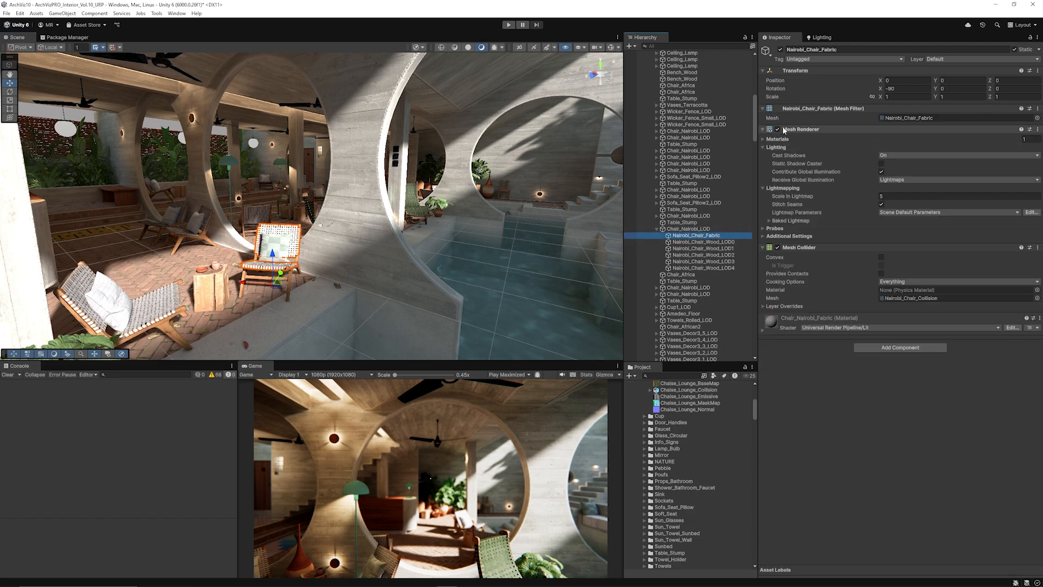
click(777, 129)
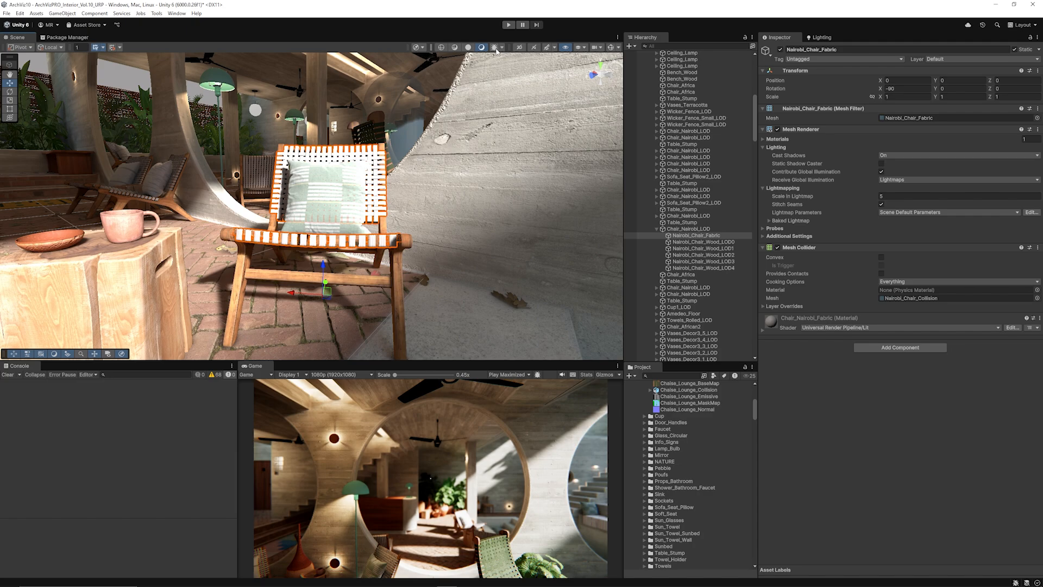
Step: Set the Scene view draw mode to Baked Lightmap with lightmap resolution shown
click(494, 47)
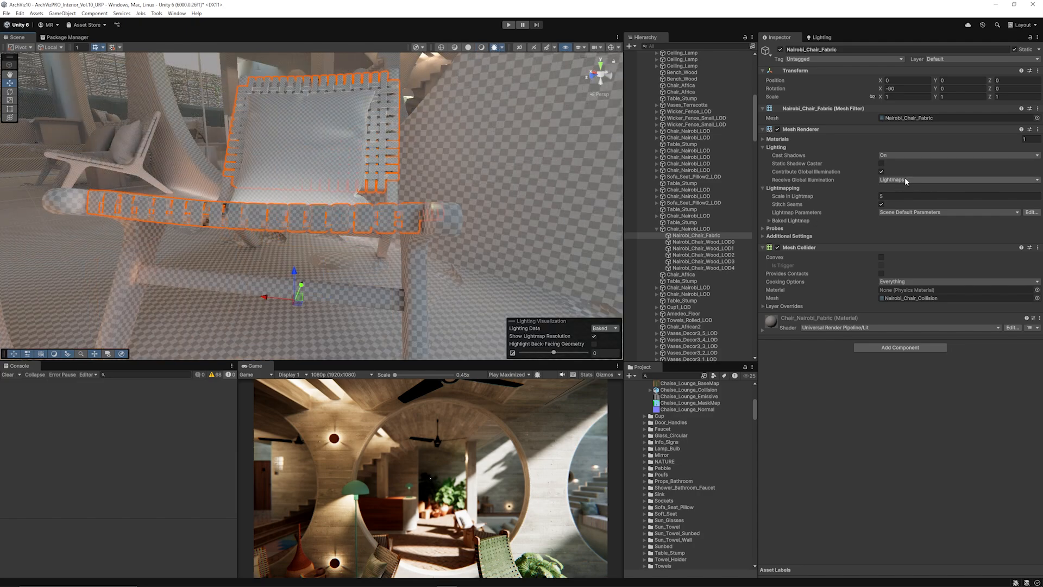
mouse_move(437, 281)
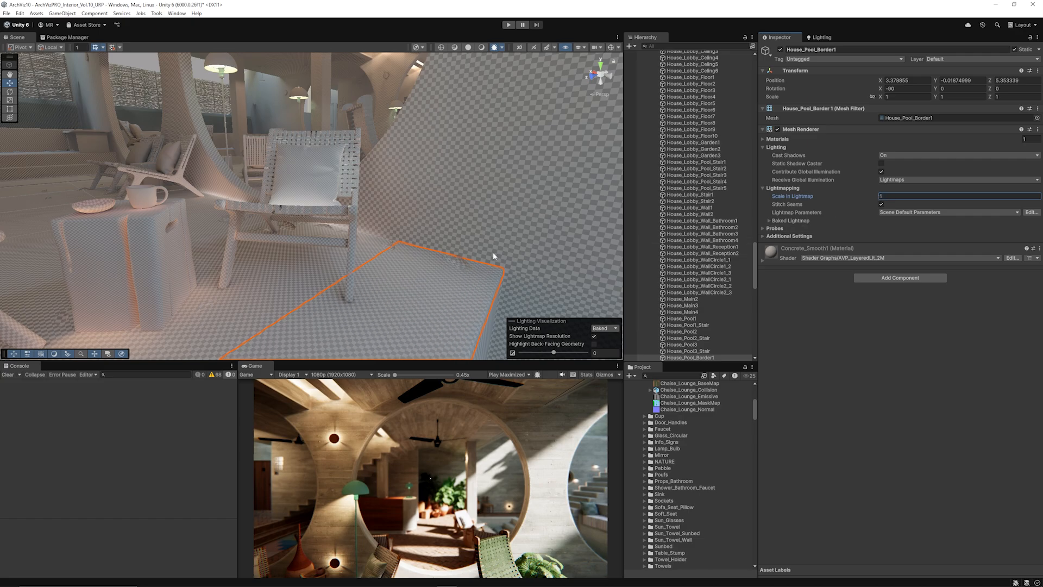
mouse_move(353, 198)
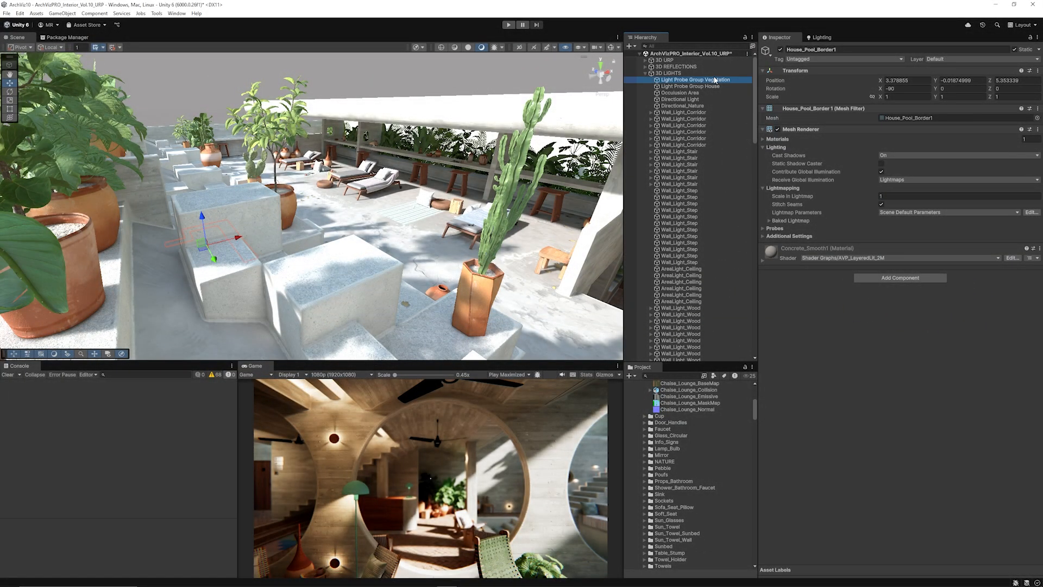
Step: Select the light probe groups under 3D LIGHTS to reveal probe placement
click(691, 86)
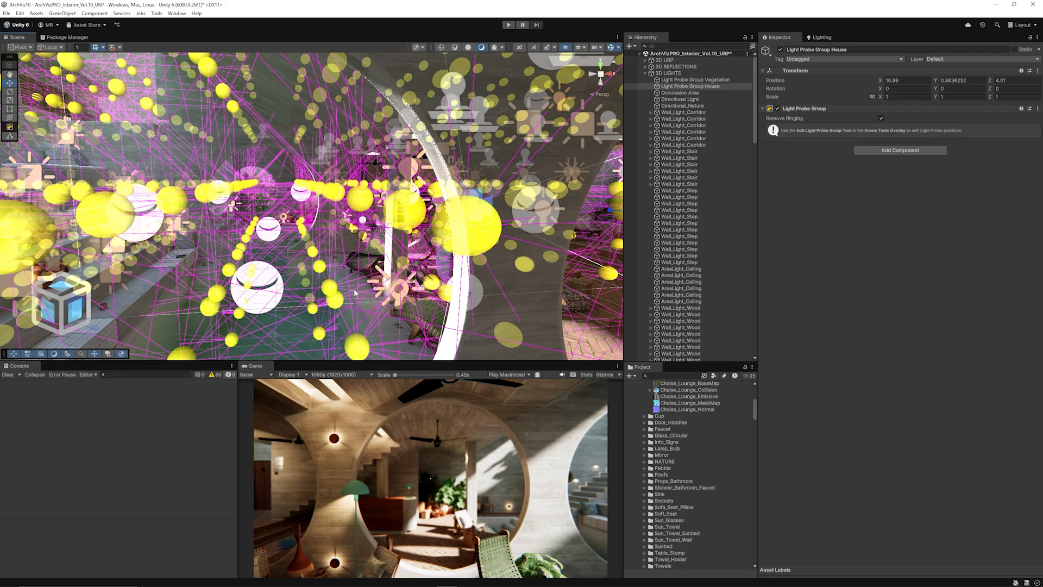
click(680, 99)
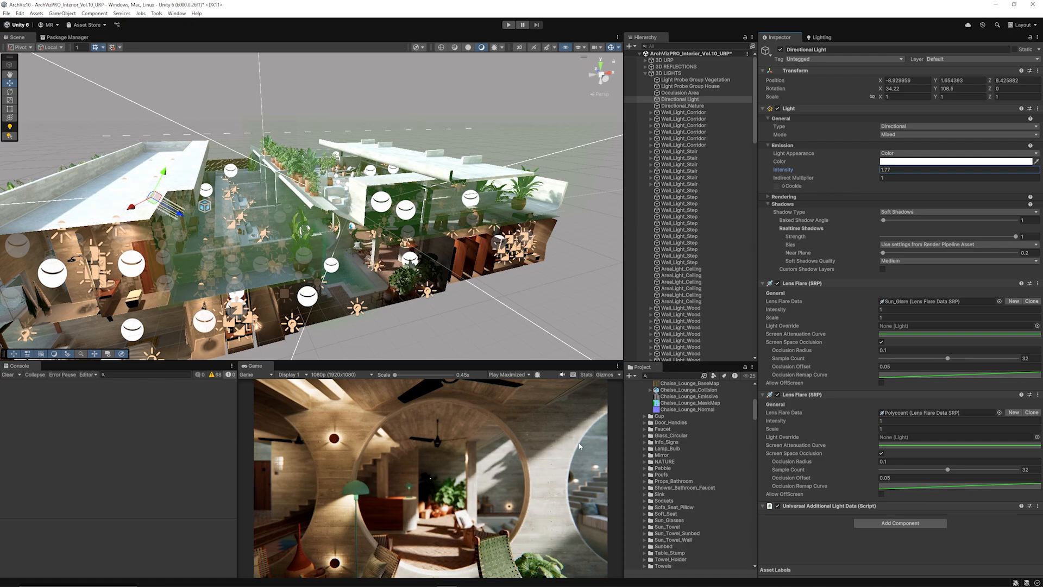
Step: Select Directional Light, expand Wall_Light_Corridor and select its corridor spotlight
click(684, 112)
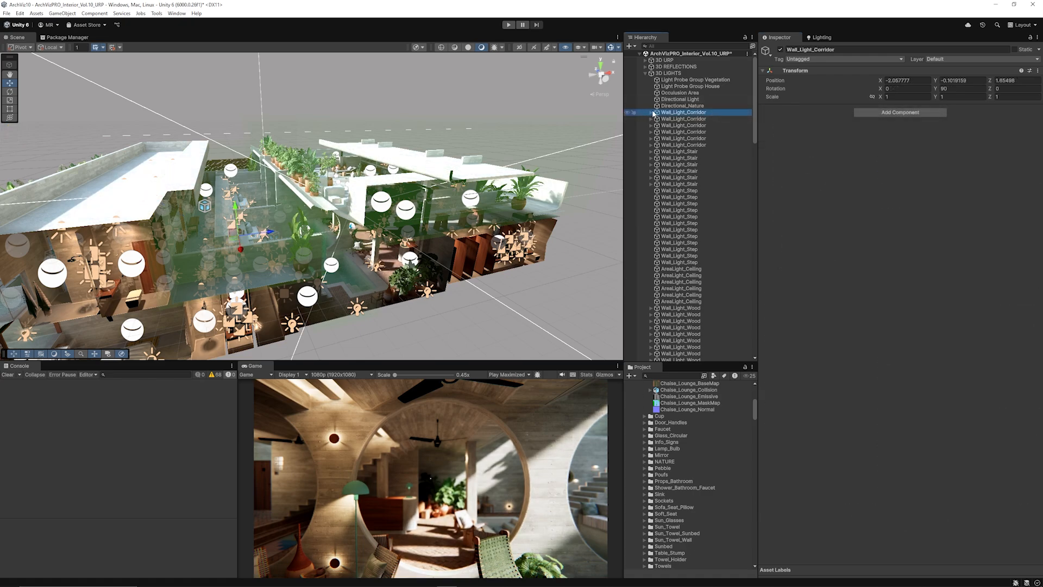
click(650, 113)
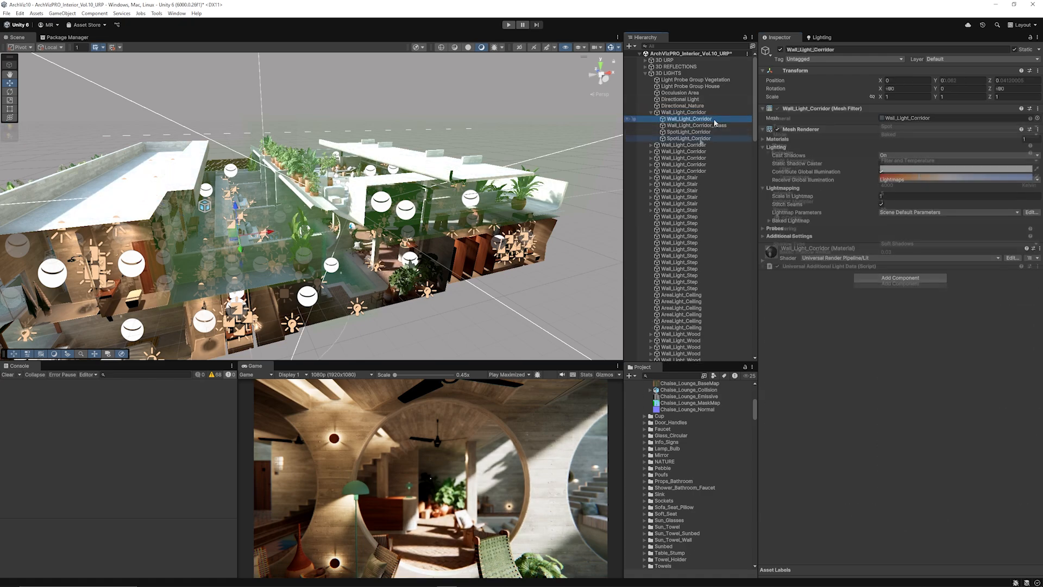
click(688, 139)
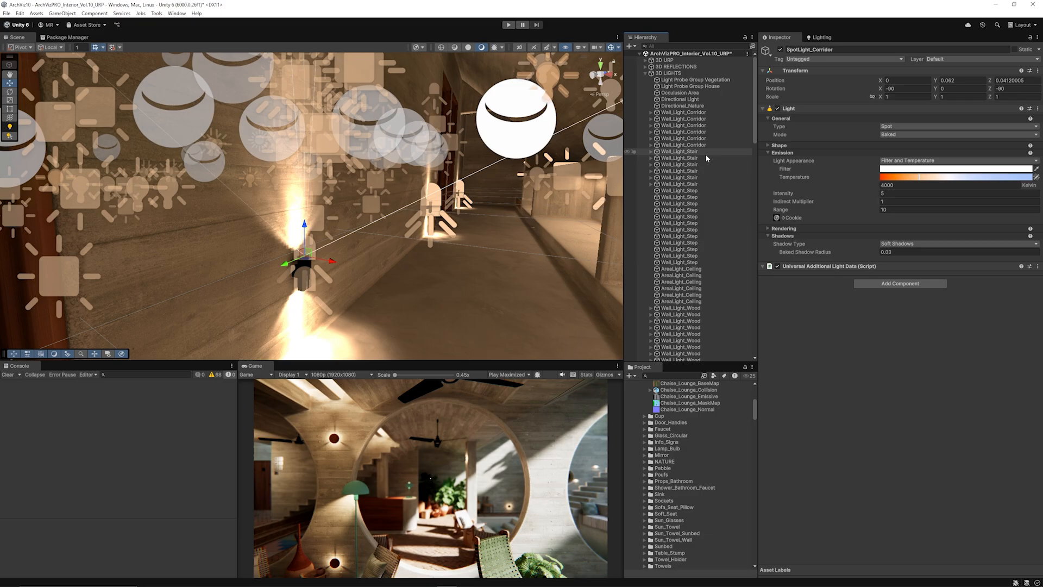
Step: Select SpotLight_Corridor to review its baked 4000 K spot light settings
click(693, 148)
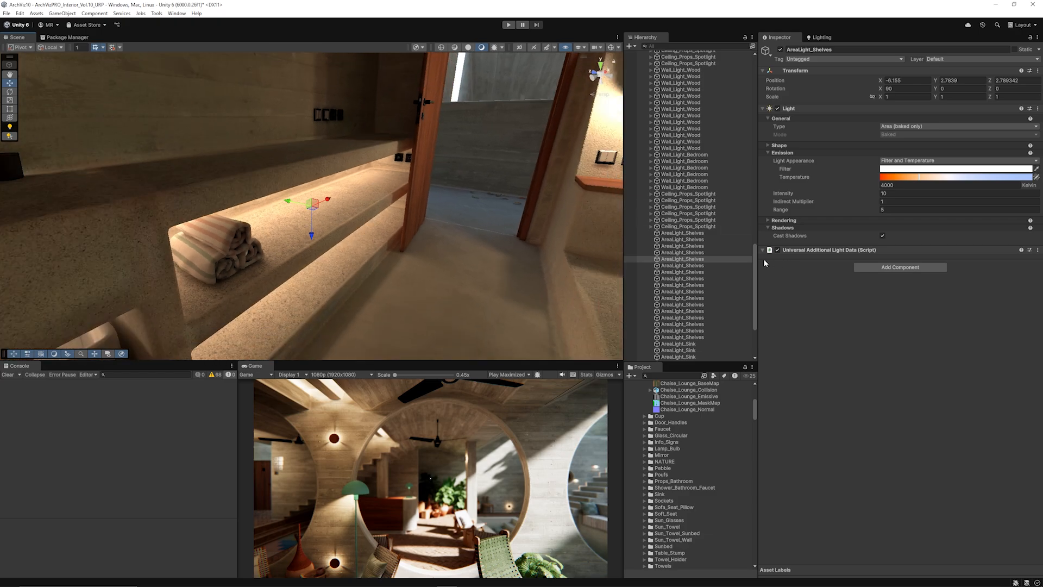
Step: Scroll the Hierarchy down to reach AreaLight_Shelves and its baked area light settings
scroll(down, 3)
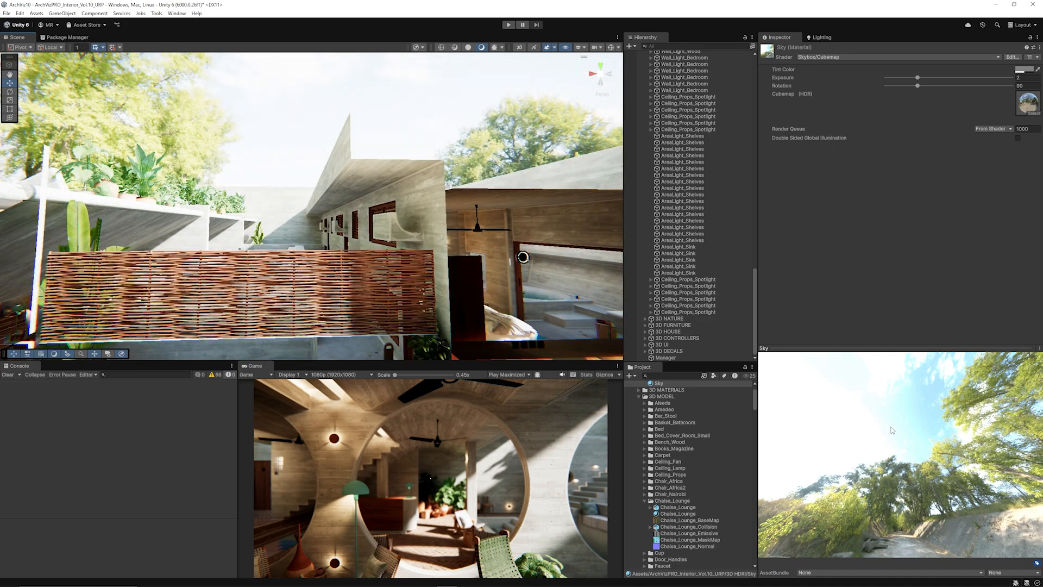
mouse_move(921, 424)
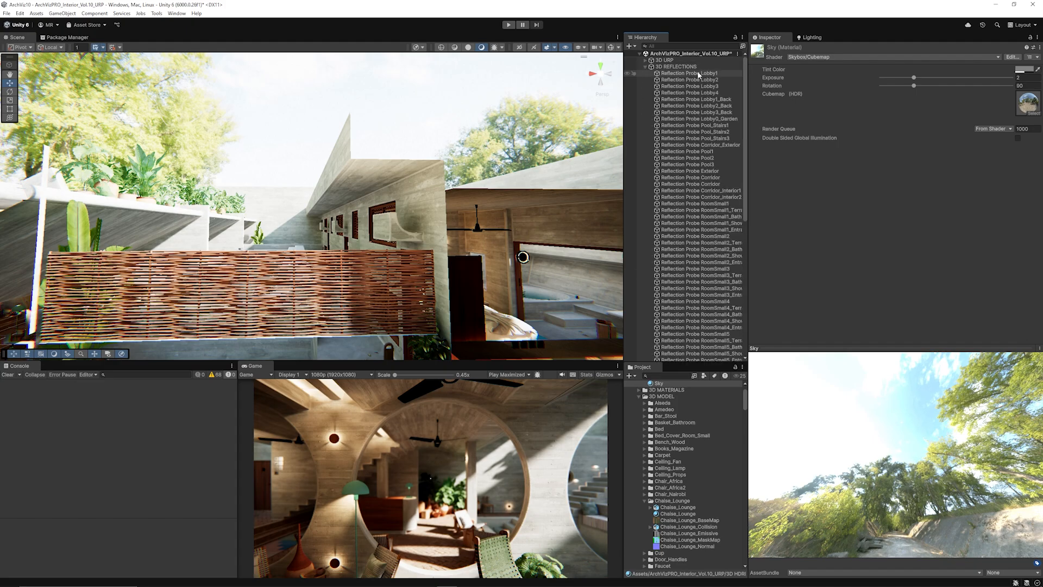
Step: Review Reflection Probe Lobby1's capture settings, then select the Street_Patch decal projector
click(691, 73)
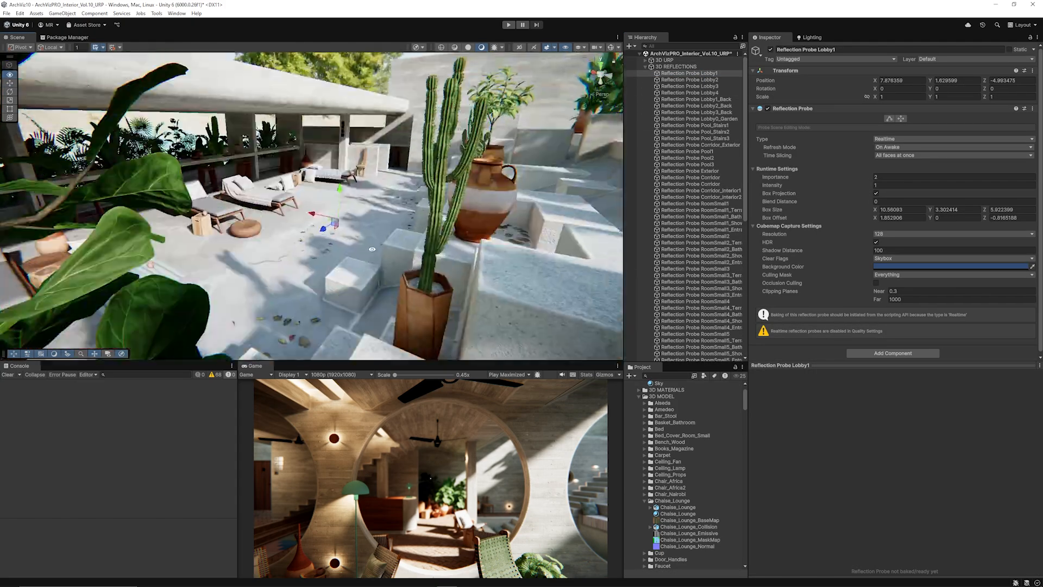
click(691, 80)
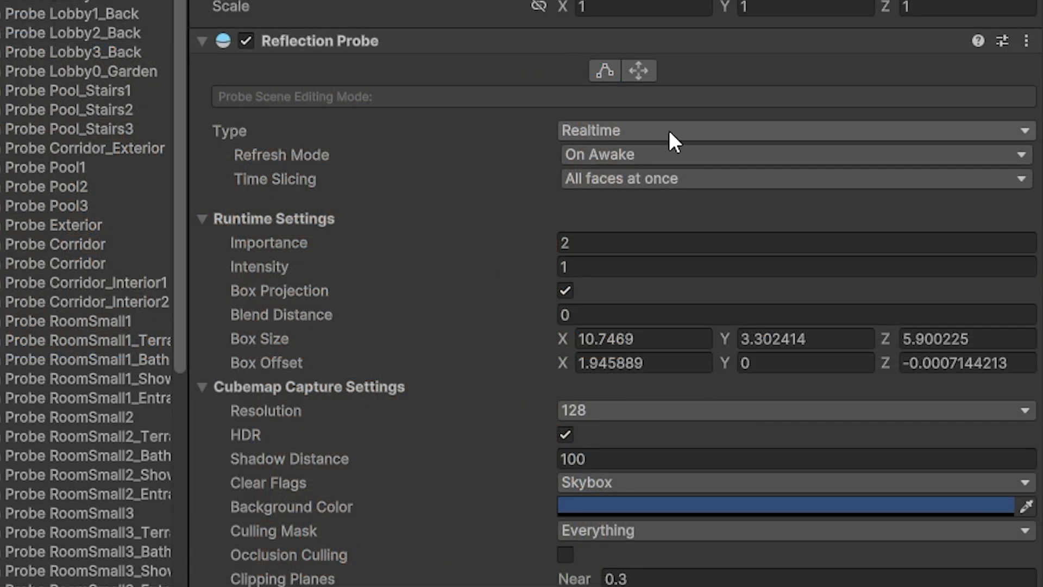
click(68, 320)
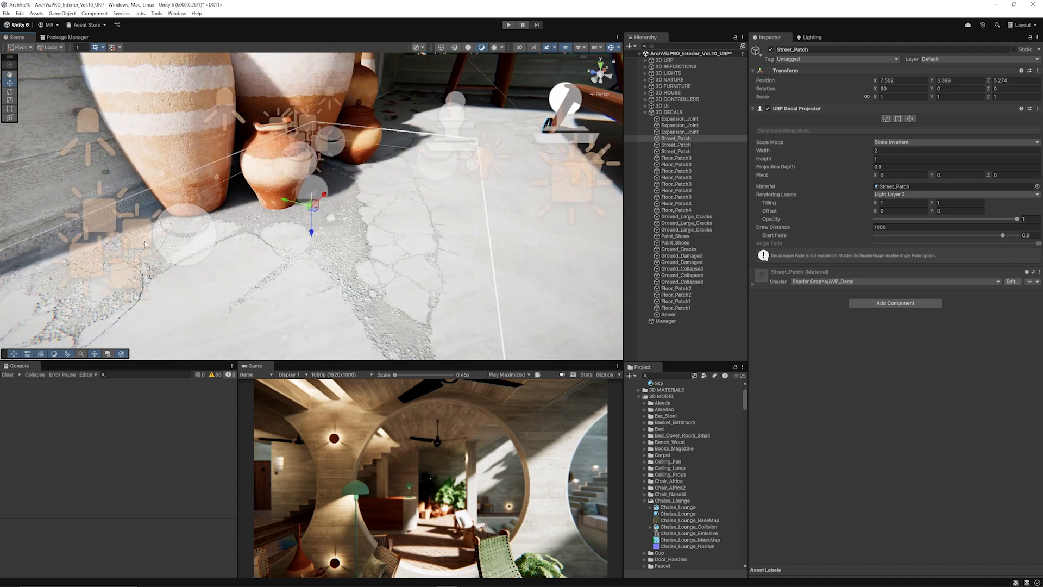
mouse_move(363, 215)
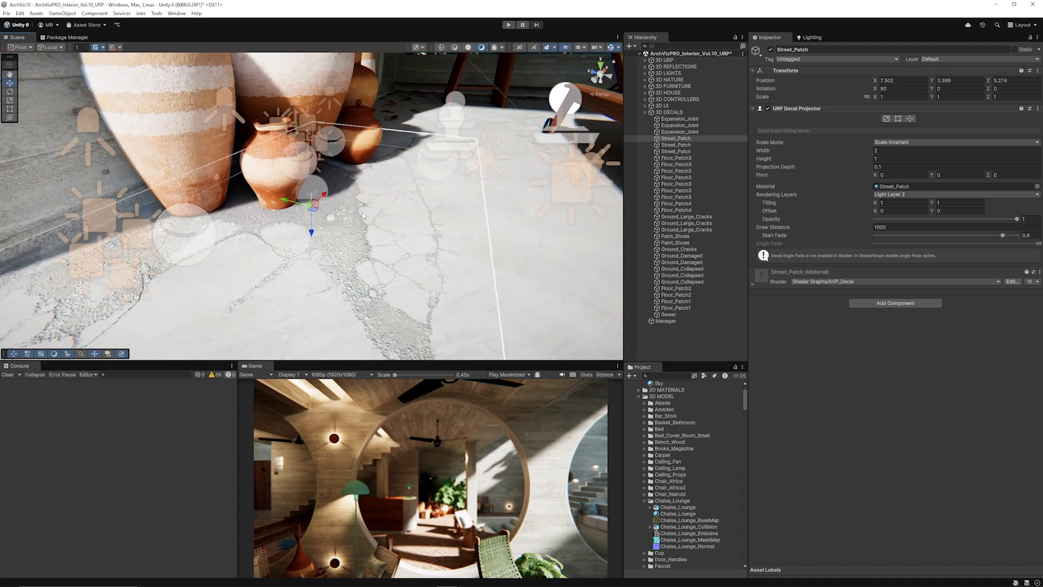
mouse_move(518, 281)
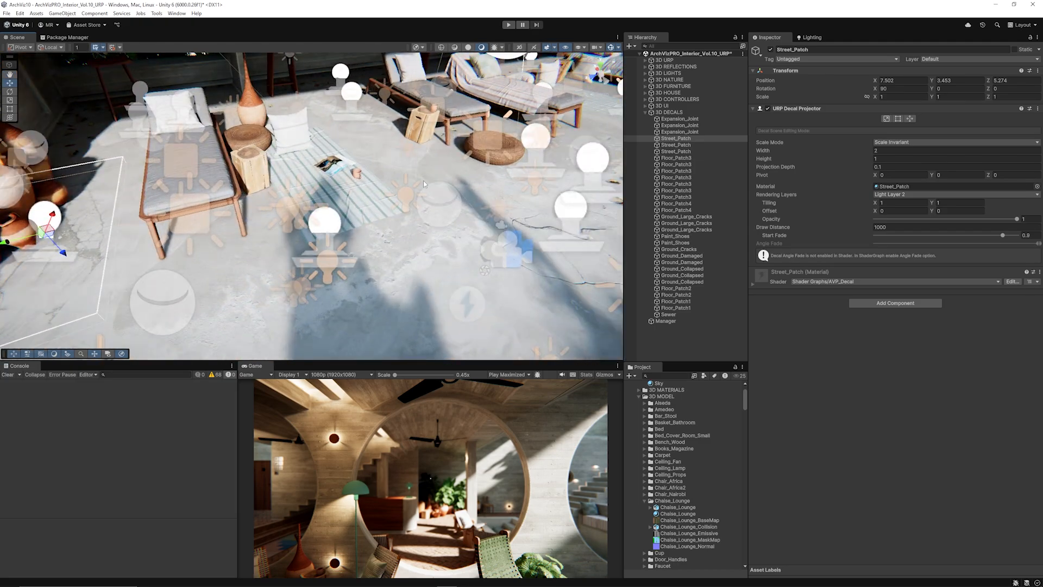
mouse_move(596, 253)
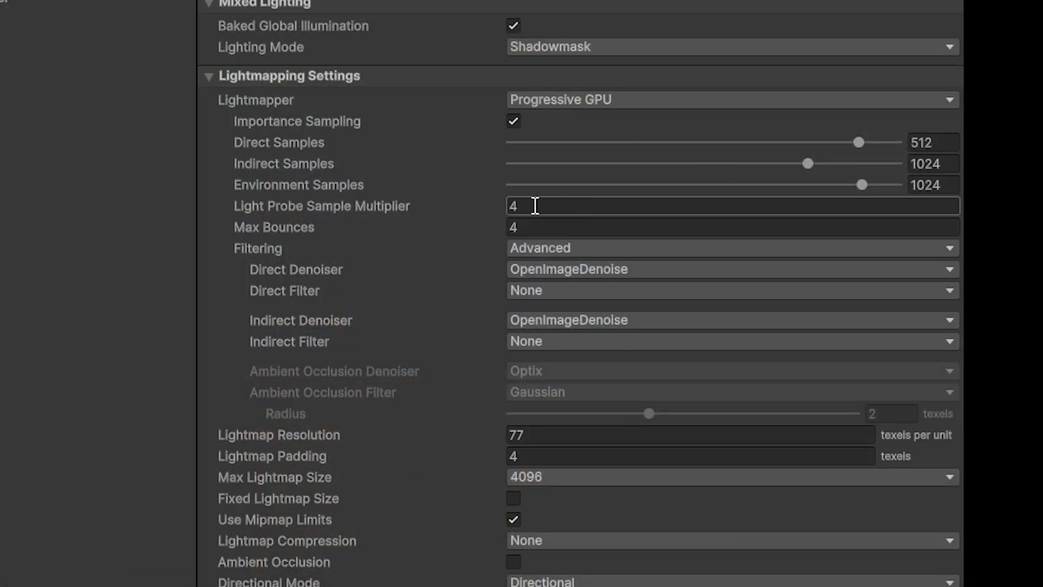
mouse_move(563, 214)
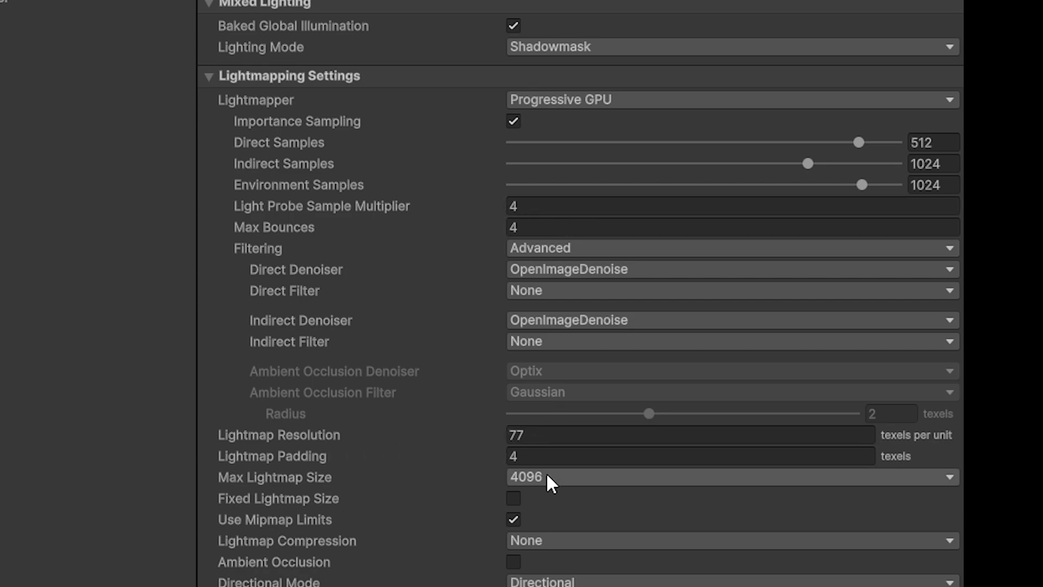
mouse_move(571, 484)
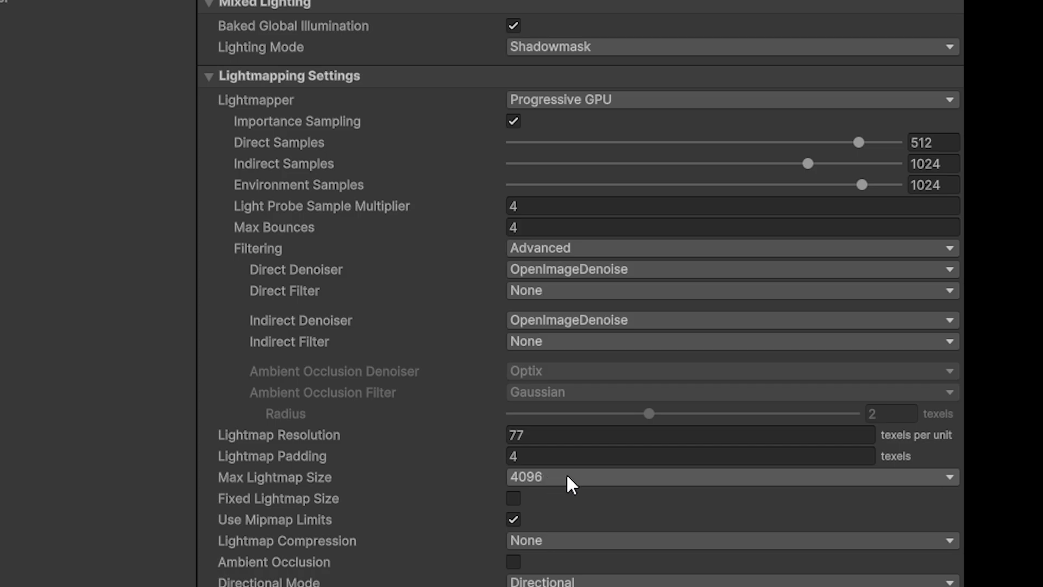
mouse_move(565, 504)
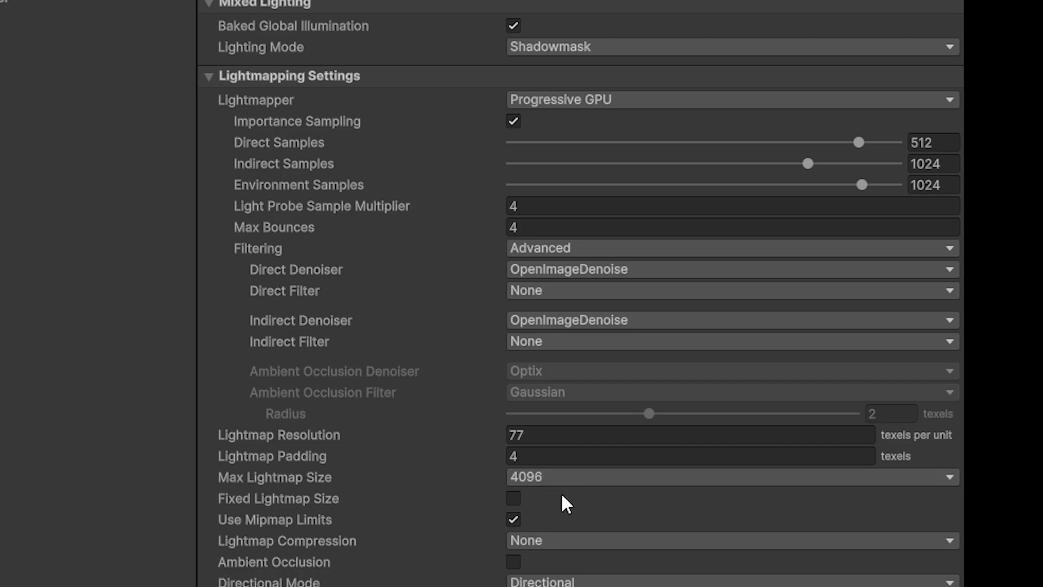
Step: Scroll the Lighting window's Scene tab through the Mixed Lighting and Lightmapping Settings
scroll(down, 3)
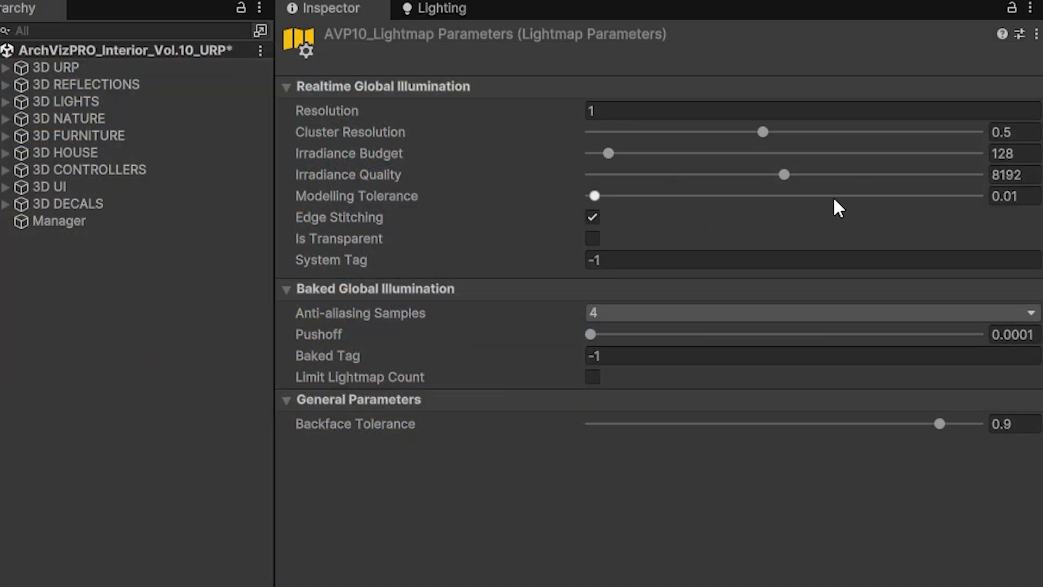
mouse_move(626, 242)
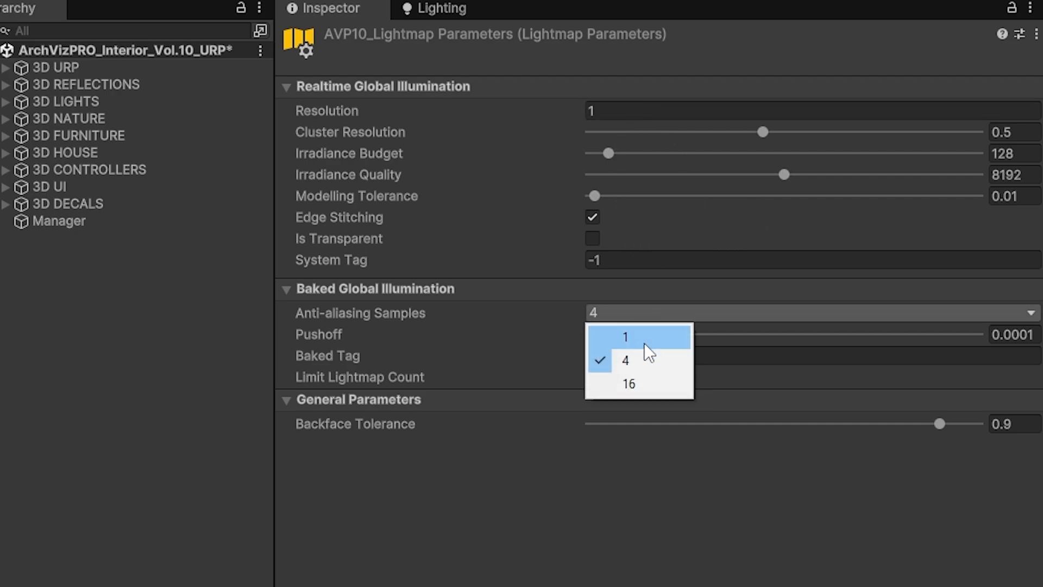
Step: Select the AVP10_Lightmap Parameters asset to show its GI values in the Inspector
click(625, 360)
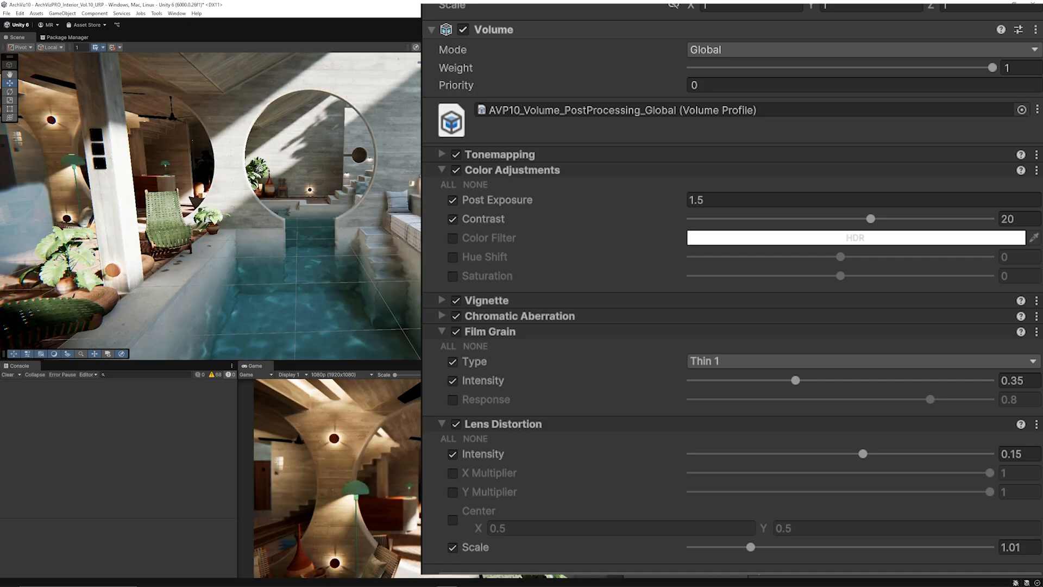
Step: Toggle the Global Volume's Vignette and Chromatic Aberration off and back on, folding Film Grain
click(442, 169)
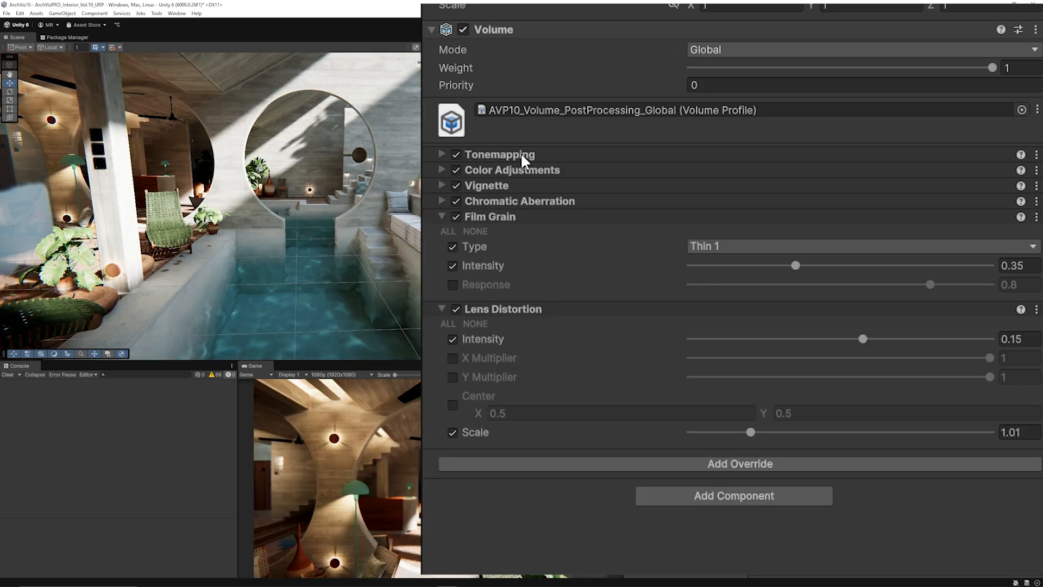
click(441, 154)
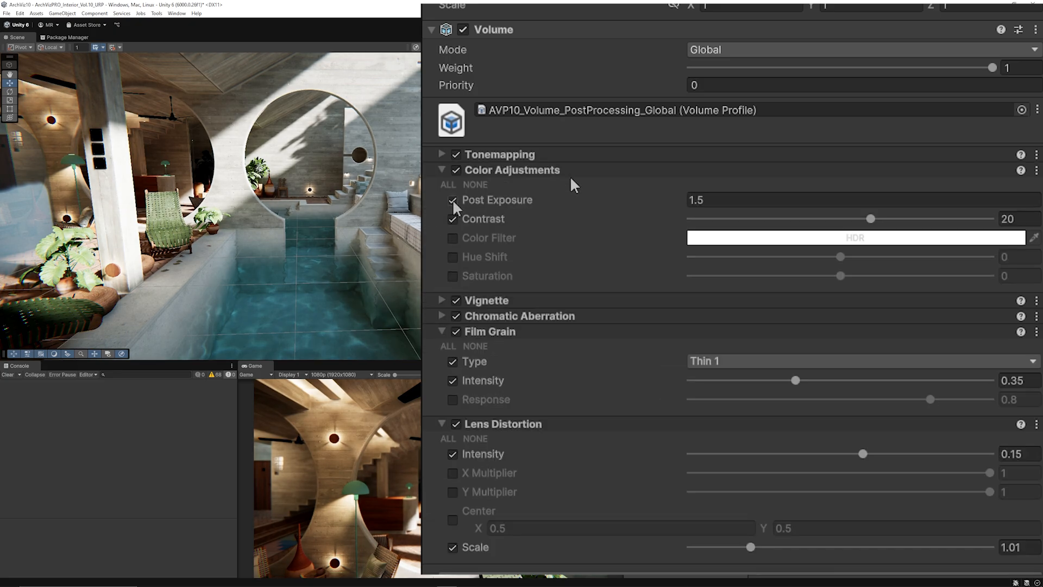
mouse_move(529, 179)
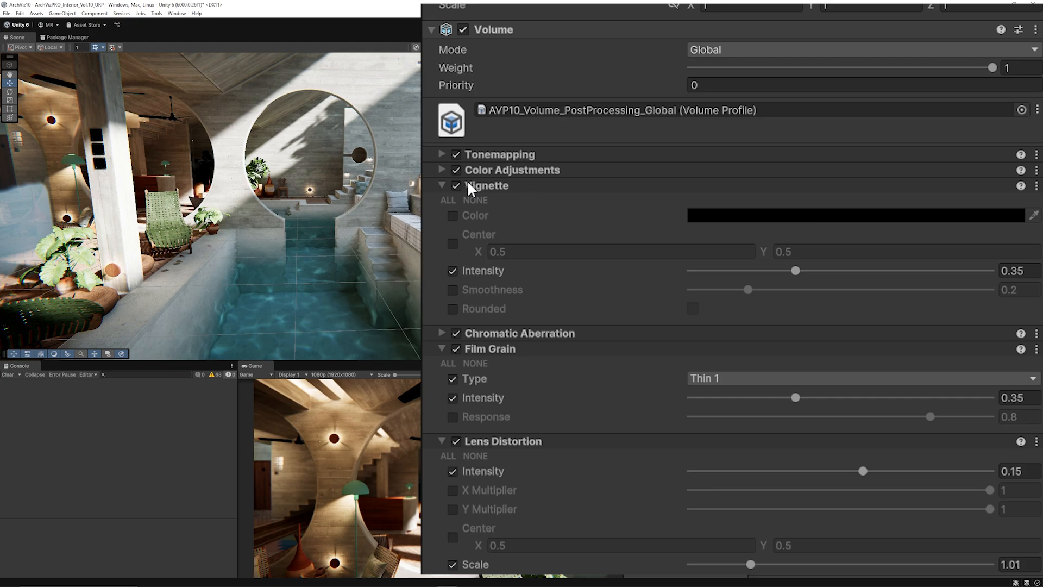
click(456, 186)
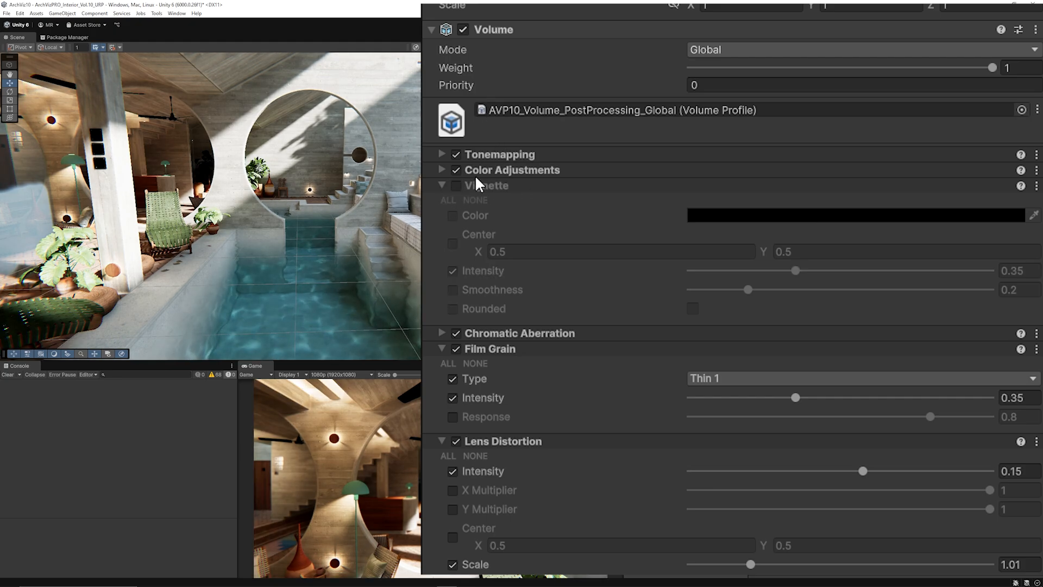
click(441, 185)
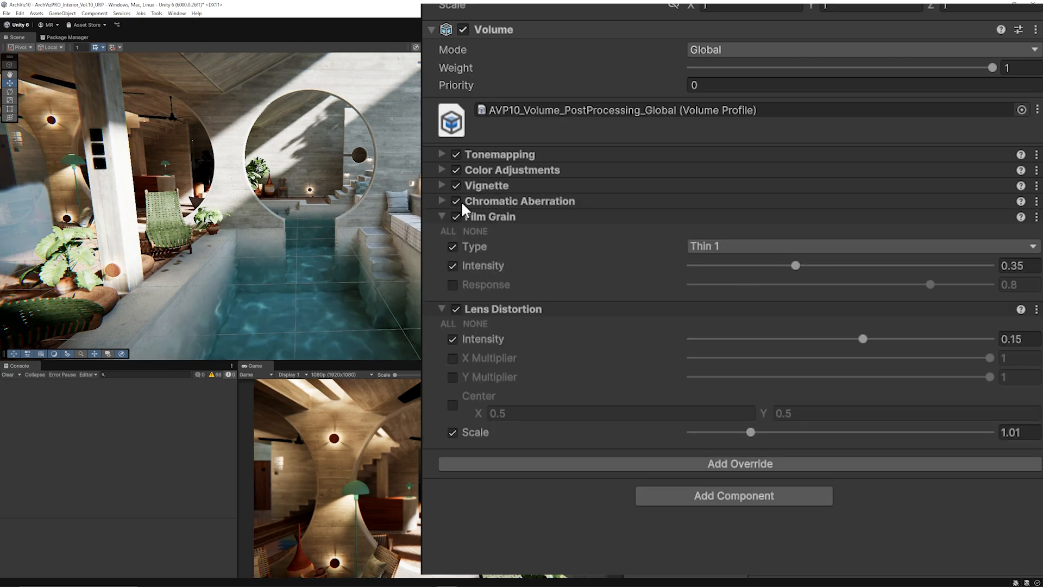
click(454, 201)
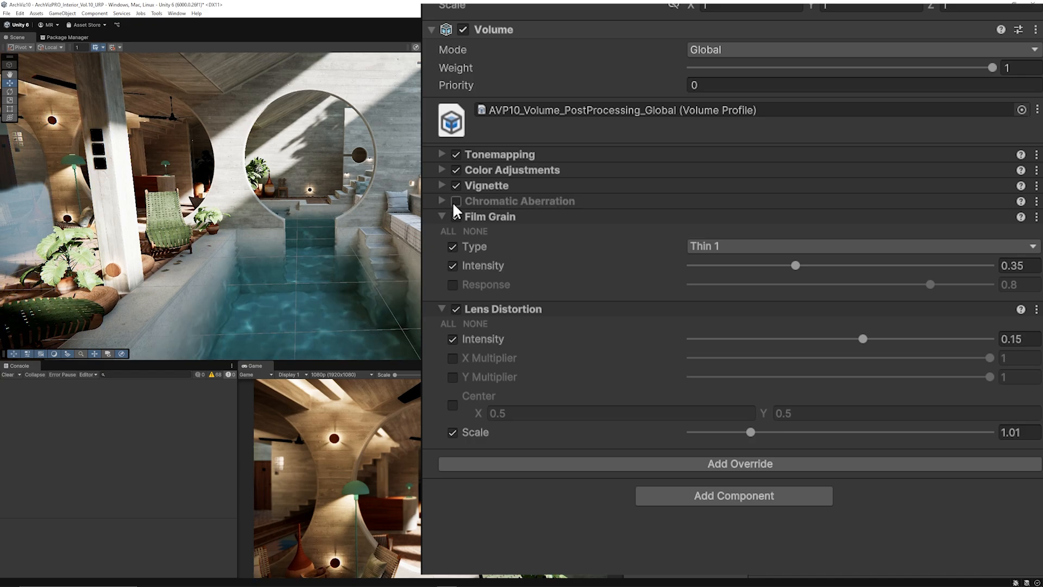
click(453, 201)
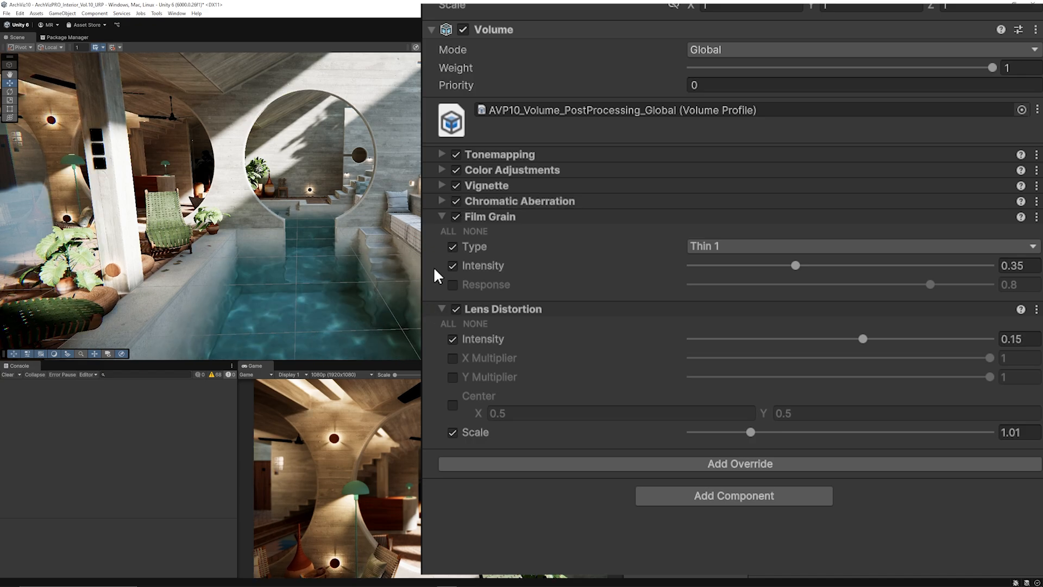
click(441, 216)
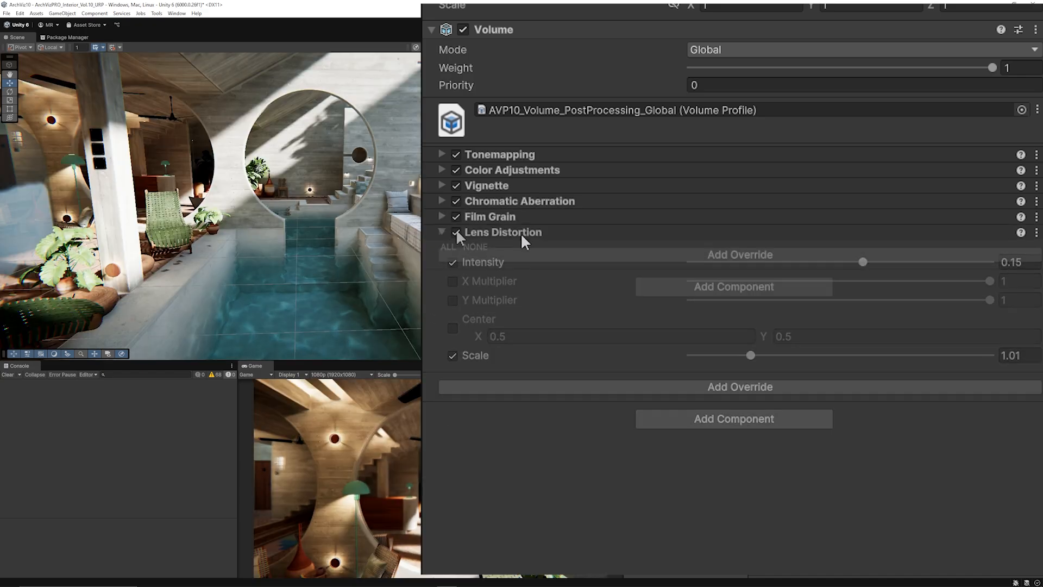
click(457, 234)
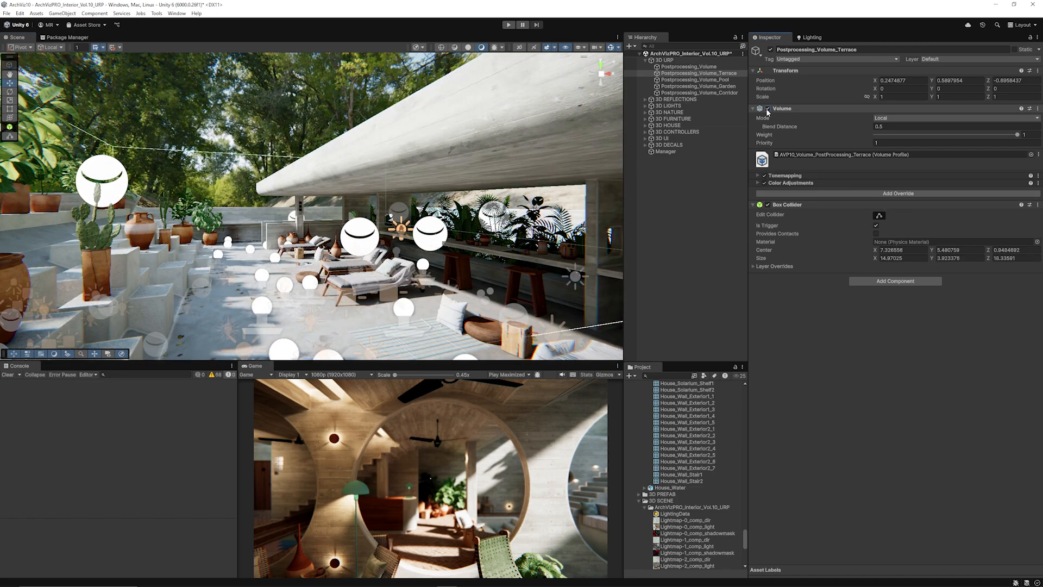
Step: Expand the terrace volume's Color Adjustments and uncheck its Contrast override
click(790, 182)
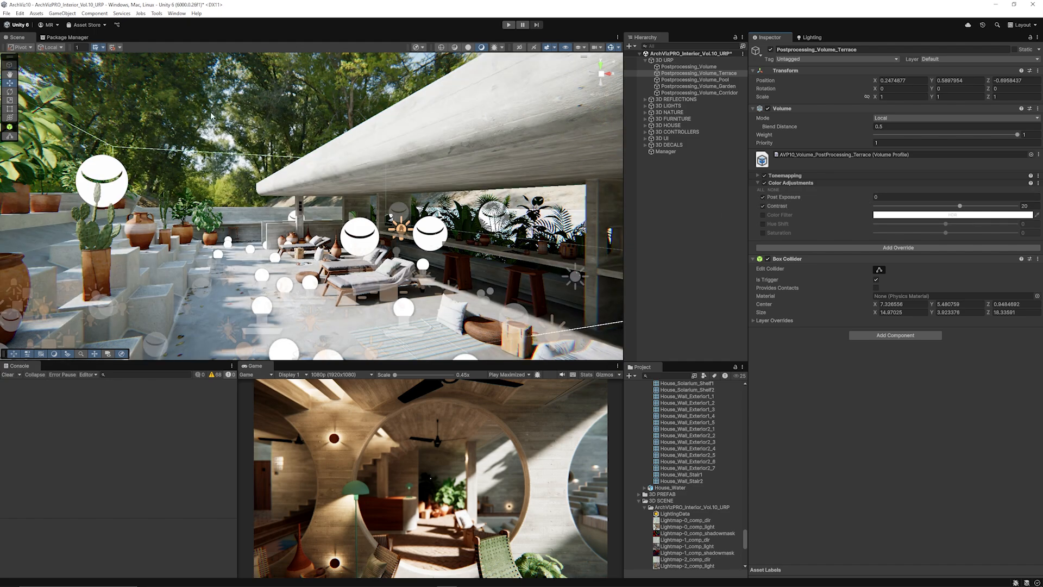
click(761, 197)
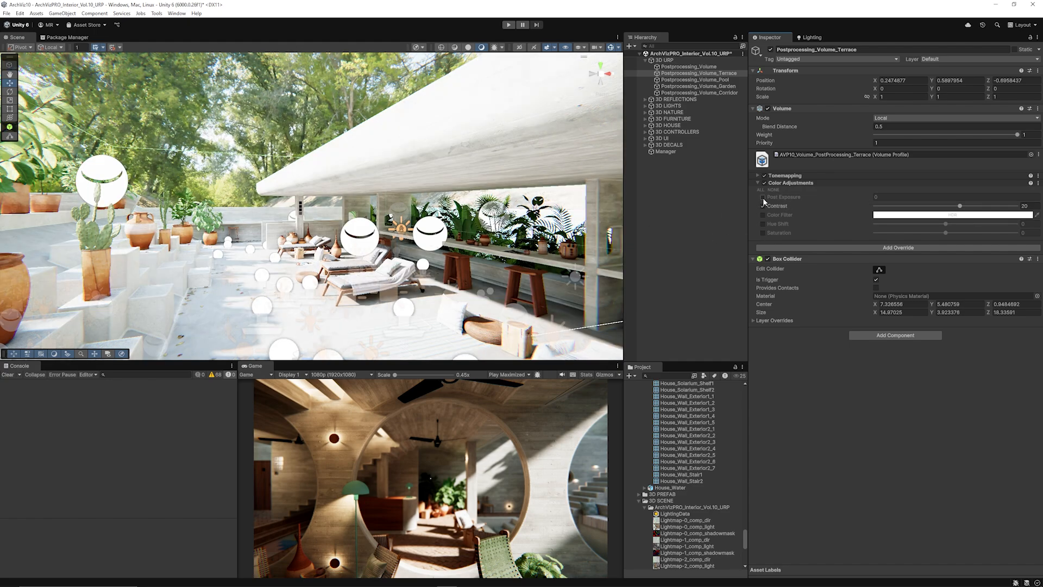